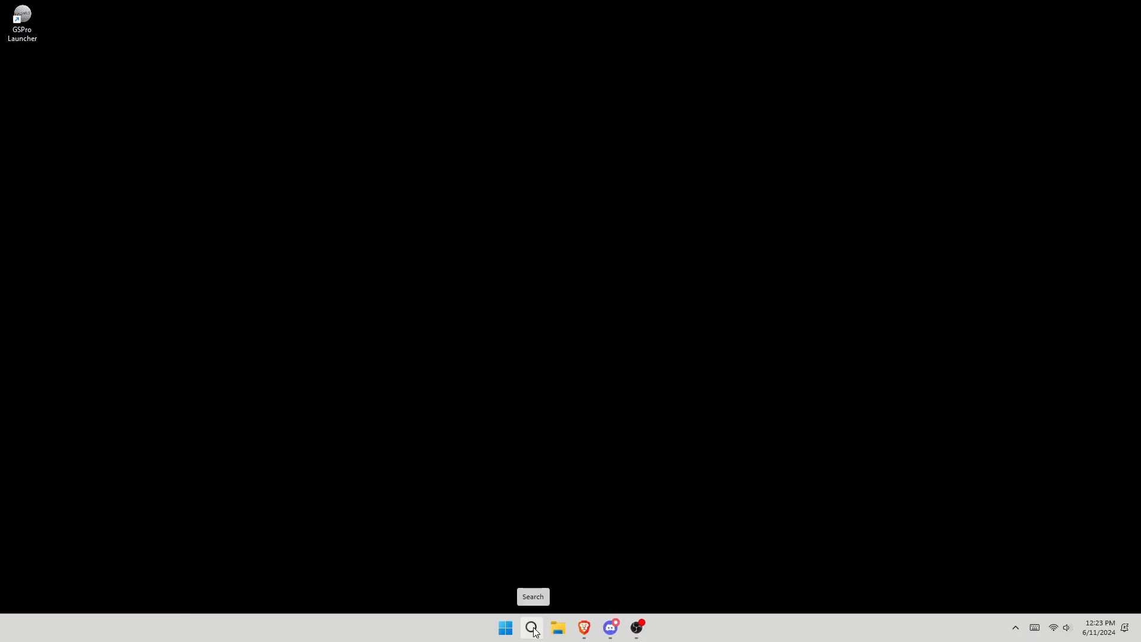
Launch File Explorer from Windows Search by searching 'Fi'.
left_click(531, 628)
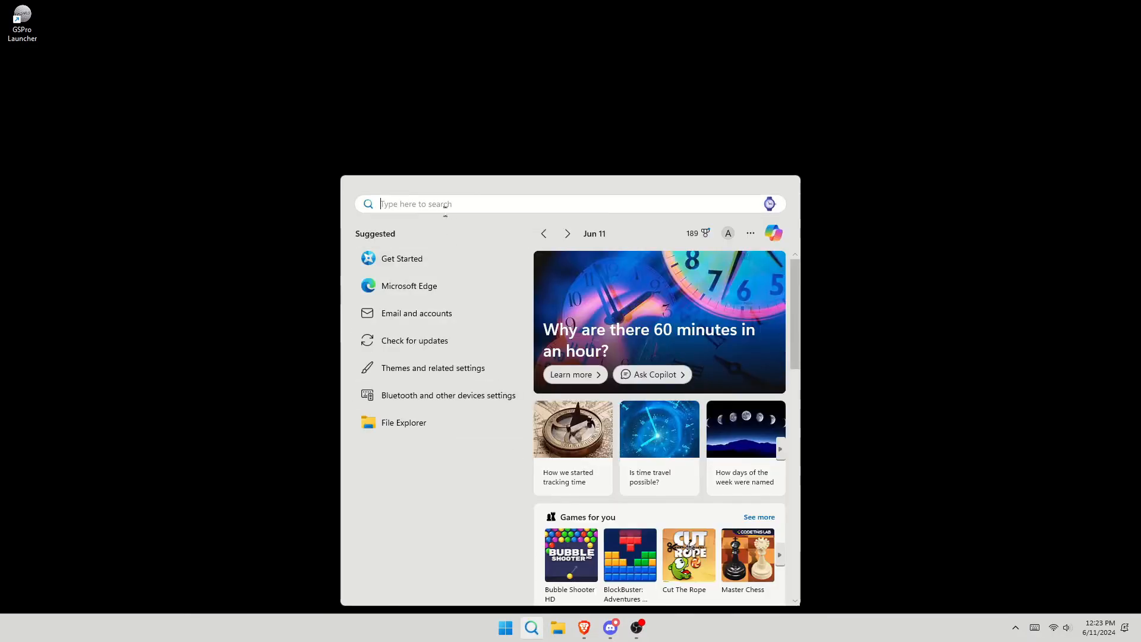
type("Fi")
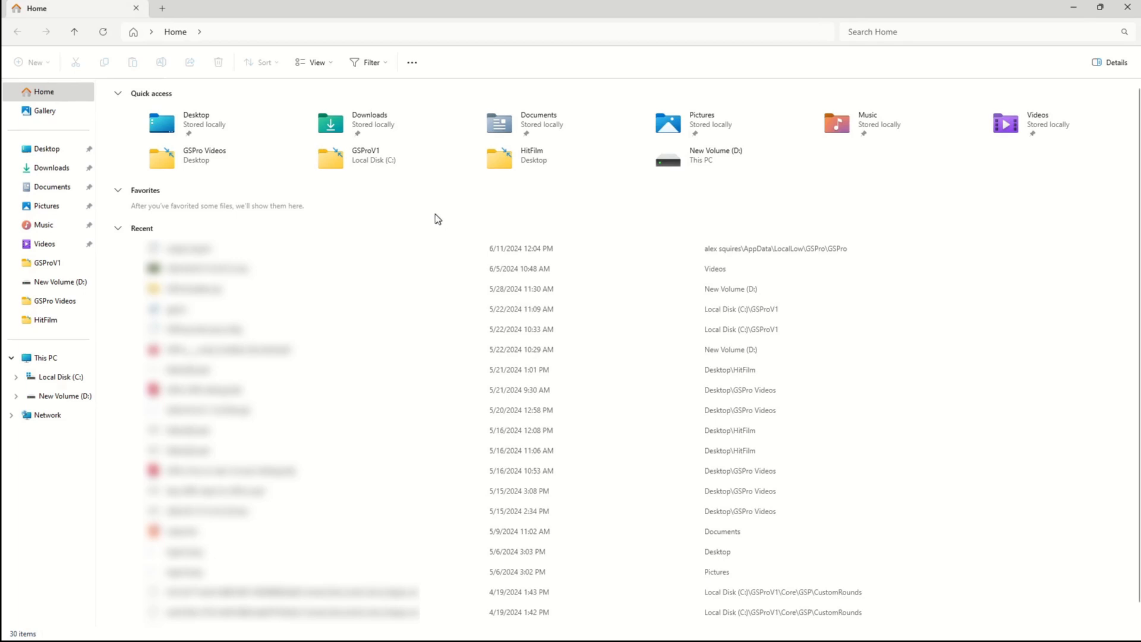
Browse to C:\Users and highlight the user's home folder.
left_click(45, 357)
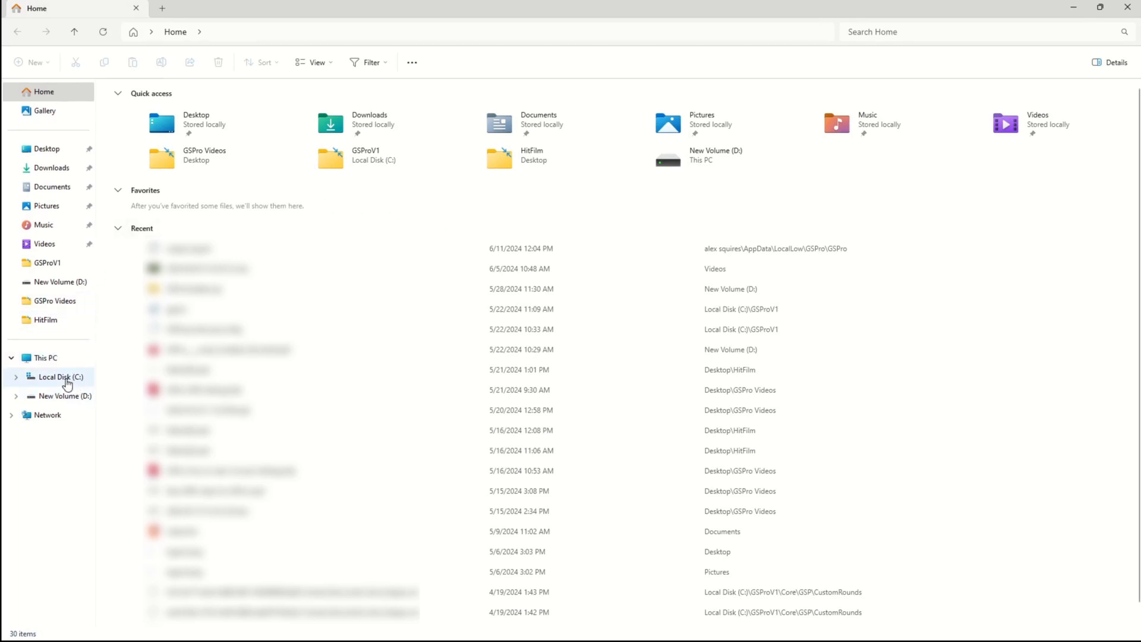
left_click(58, 376)
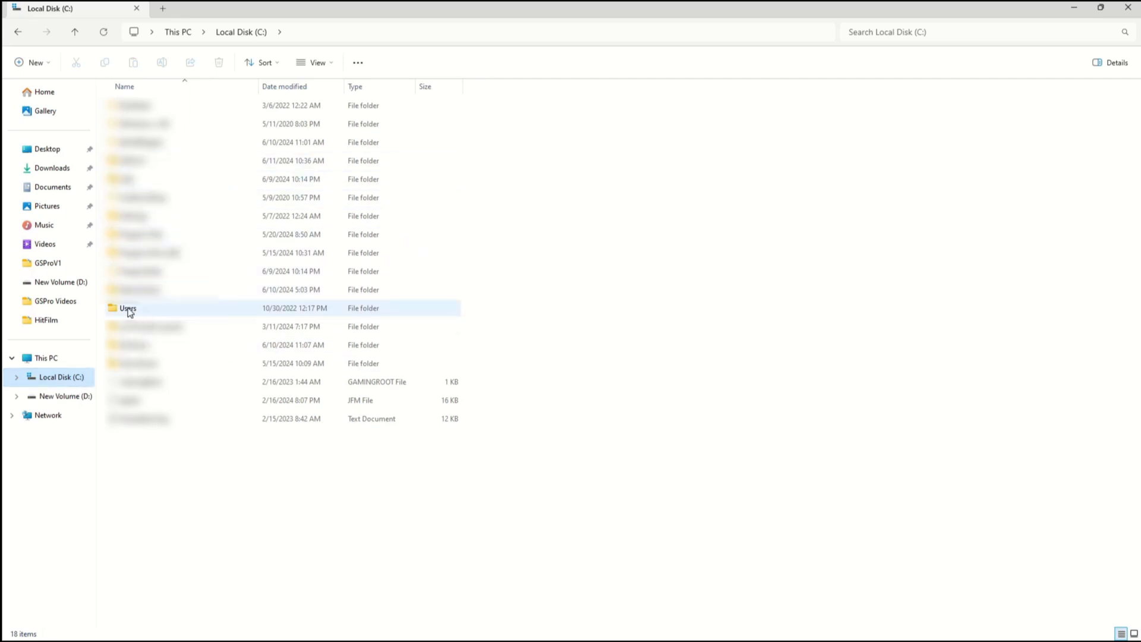
double_click(127, 307)
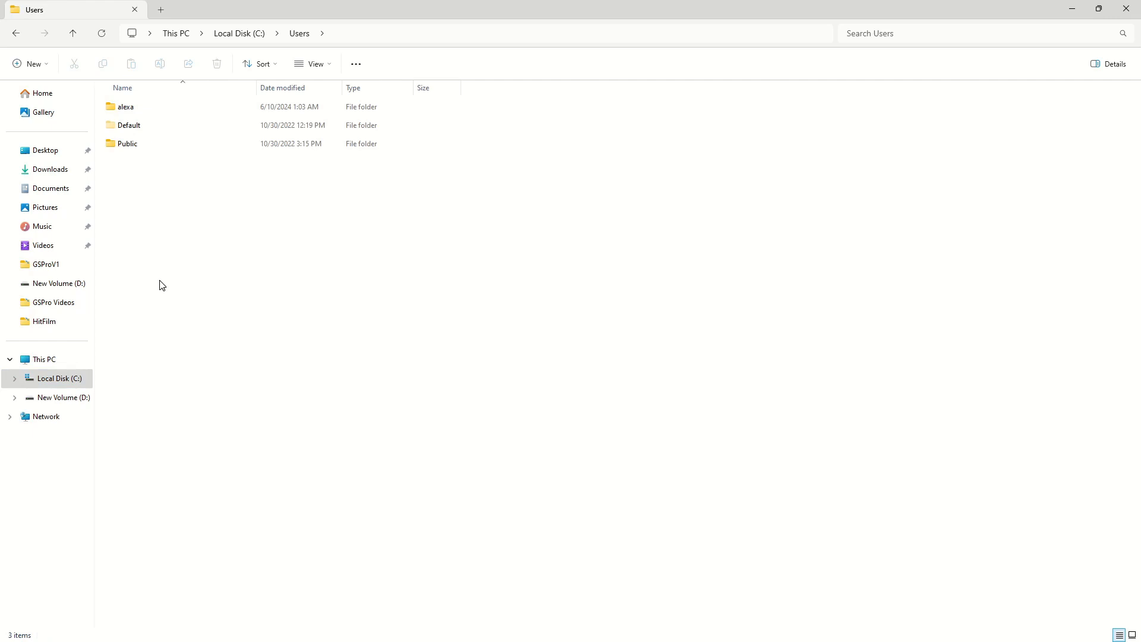
left_click(126, 107)
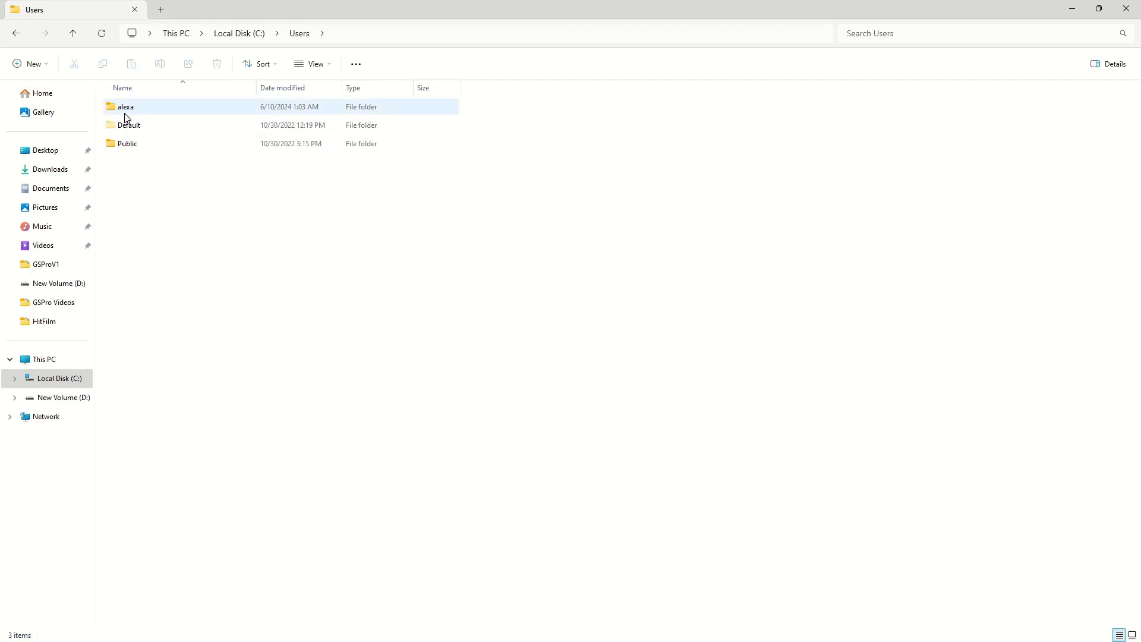
Enter the alexa home folder and show hidden items so AppData appears.
double_click(125, 106)
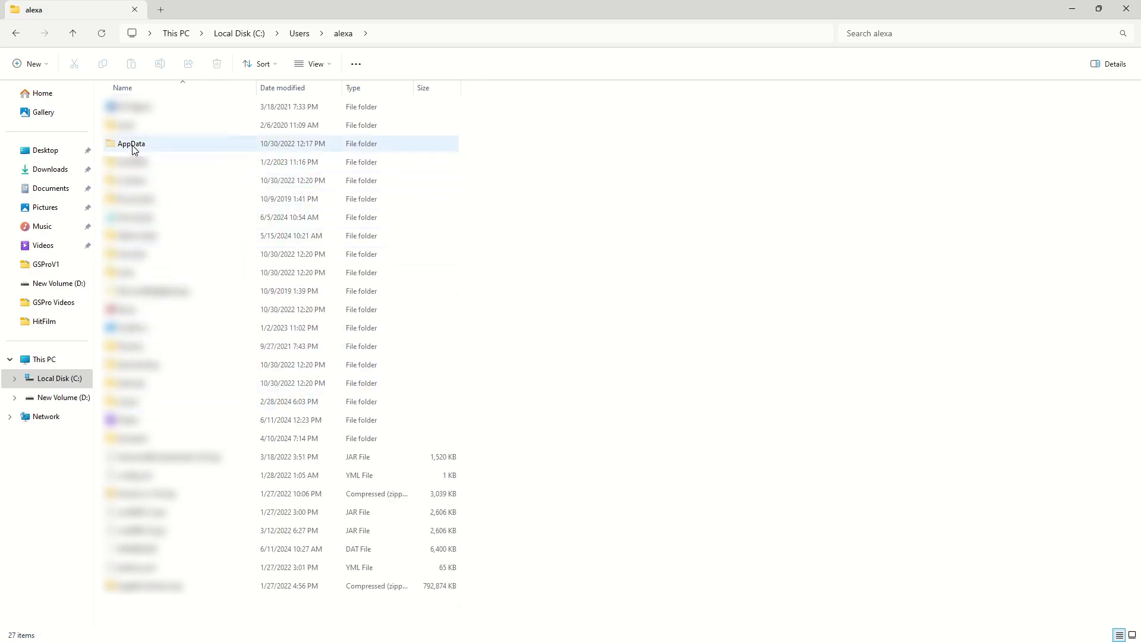
mouse_move(137, 151)
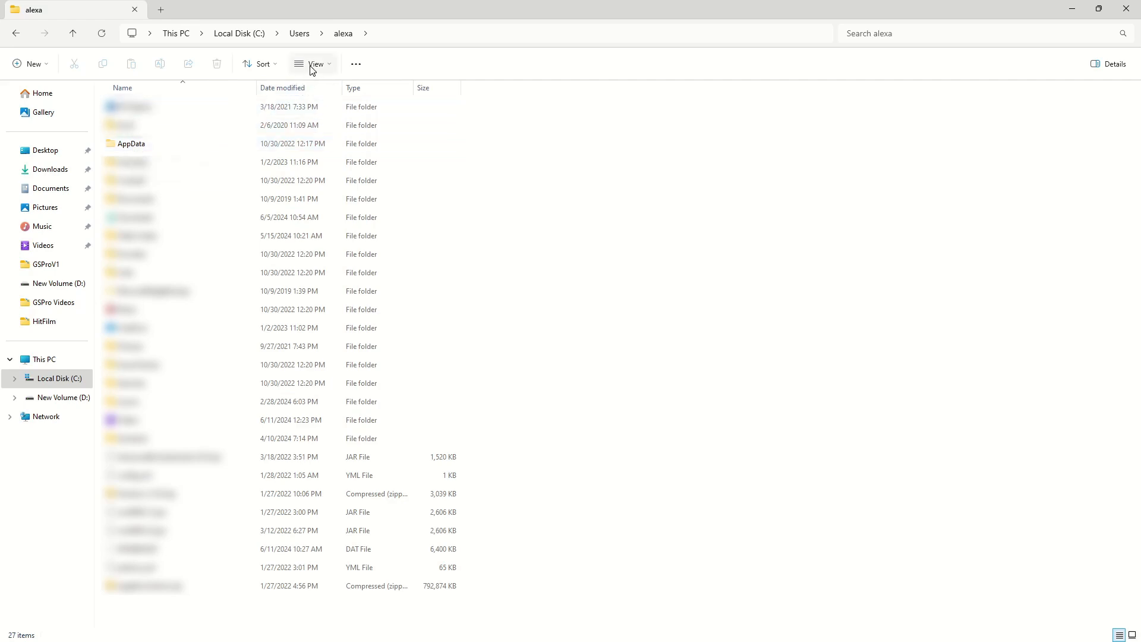
left_click(313, 64)
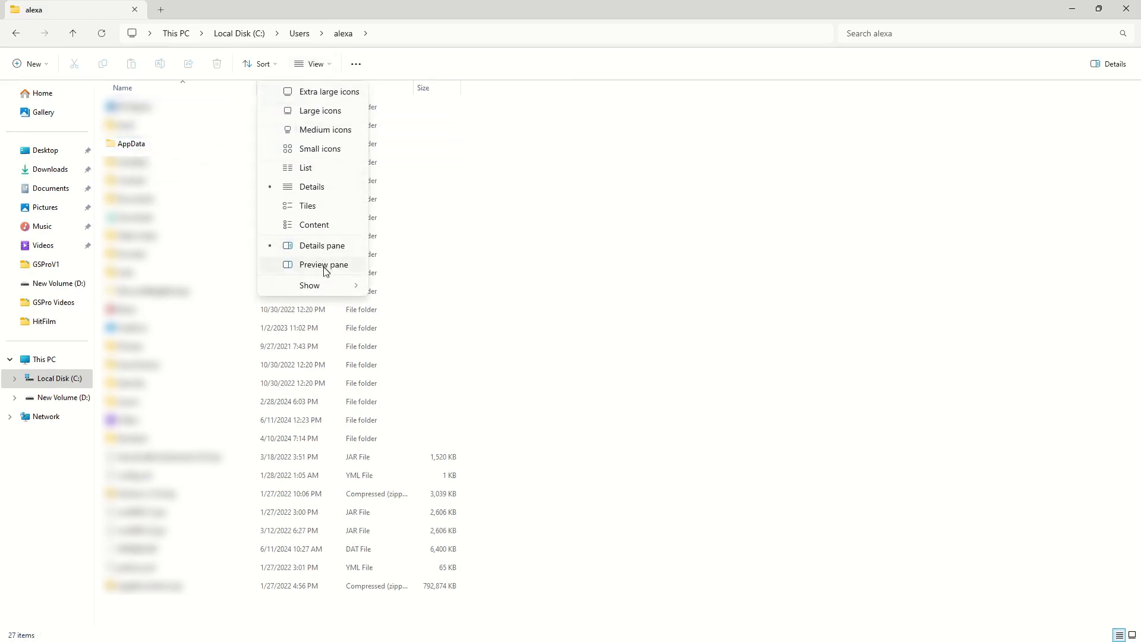
left_click(309, 285)
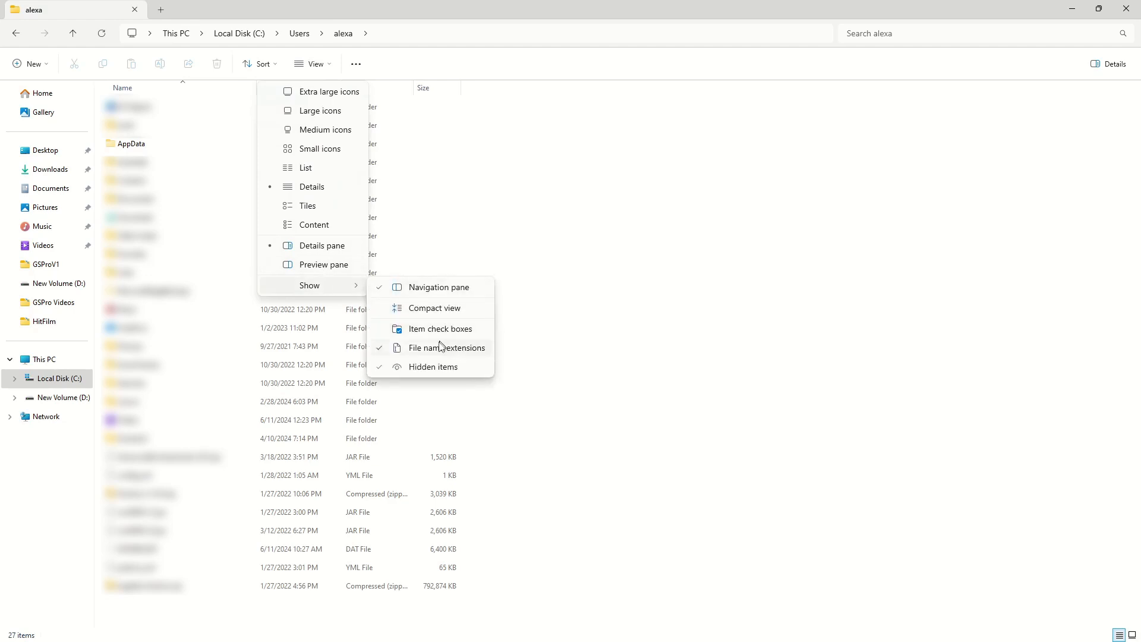
mouse_move(433, 371)
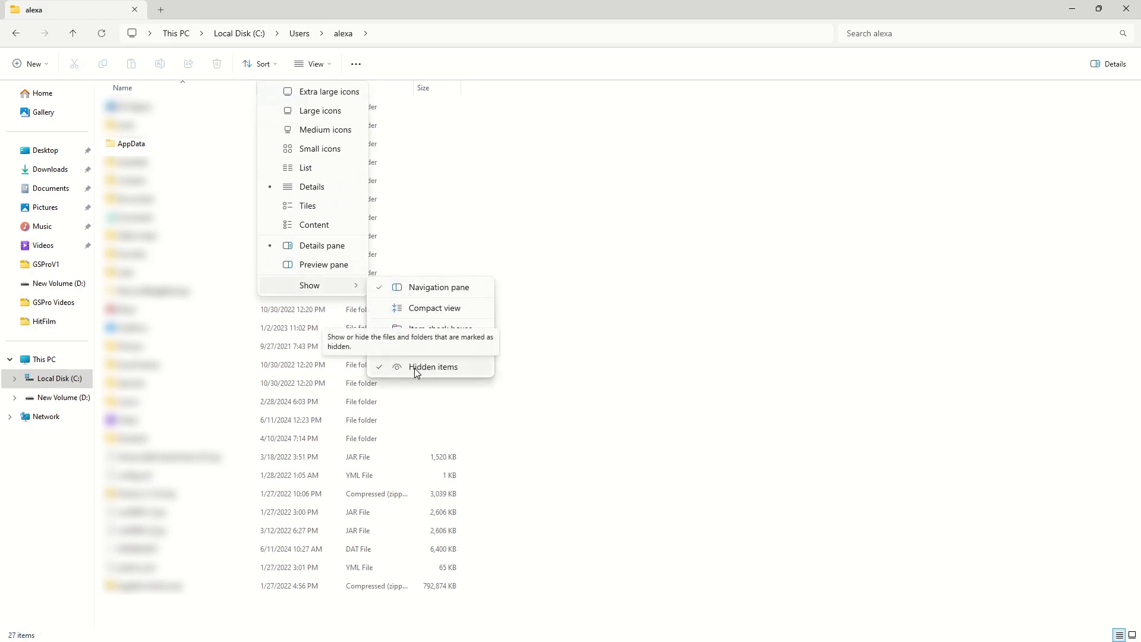
left_click(432, 366)
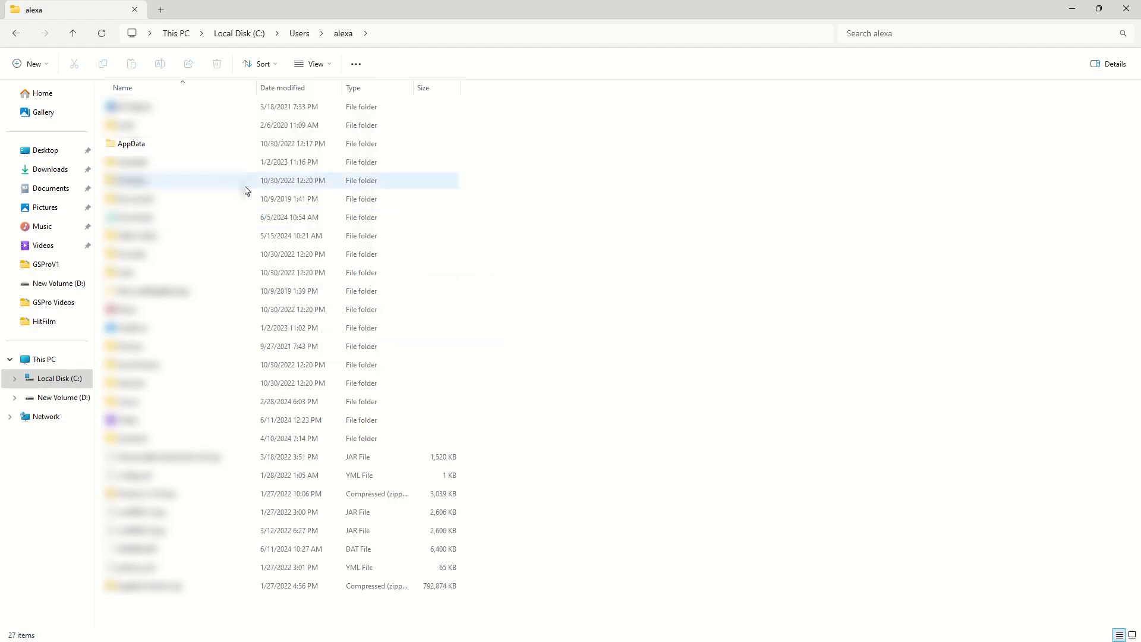
Navigate AppData\LocalLow\GSPro\GSPro and select output_log.txt.
double_click(131, 143)
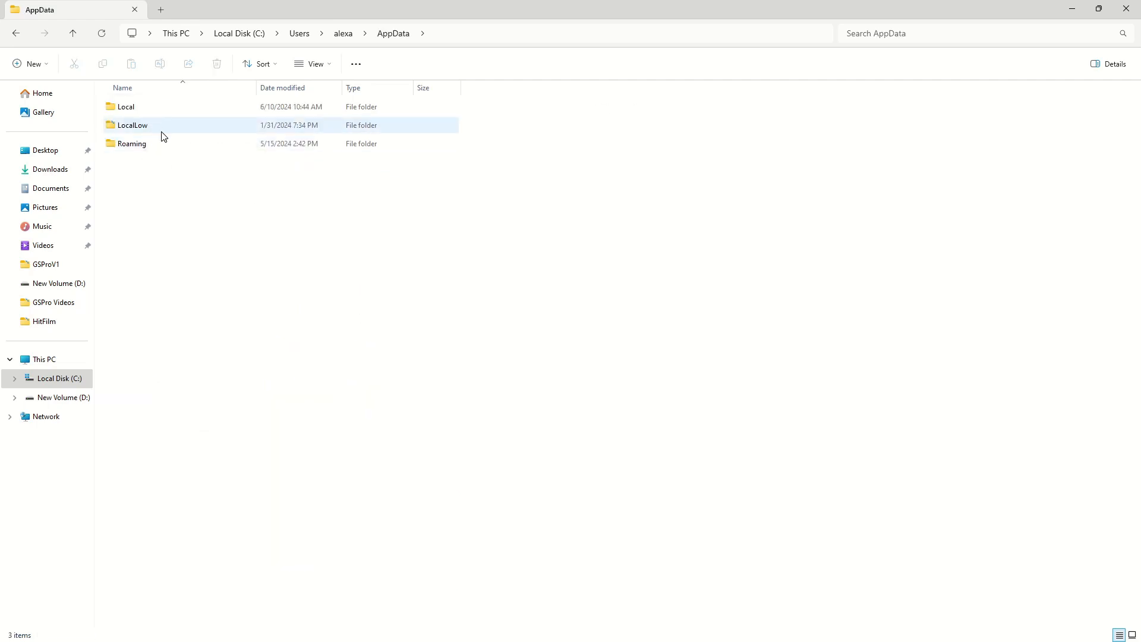
double_click(132, 124)
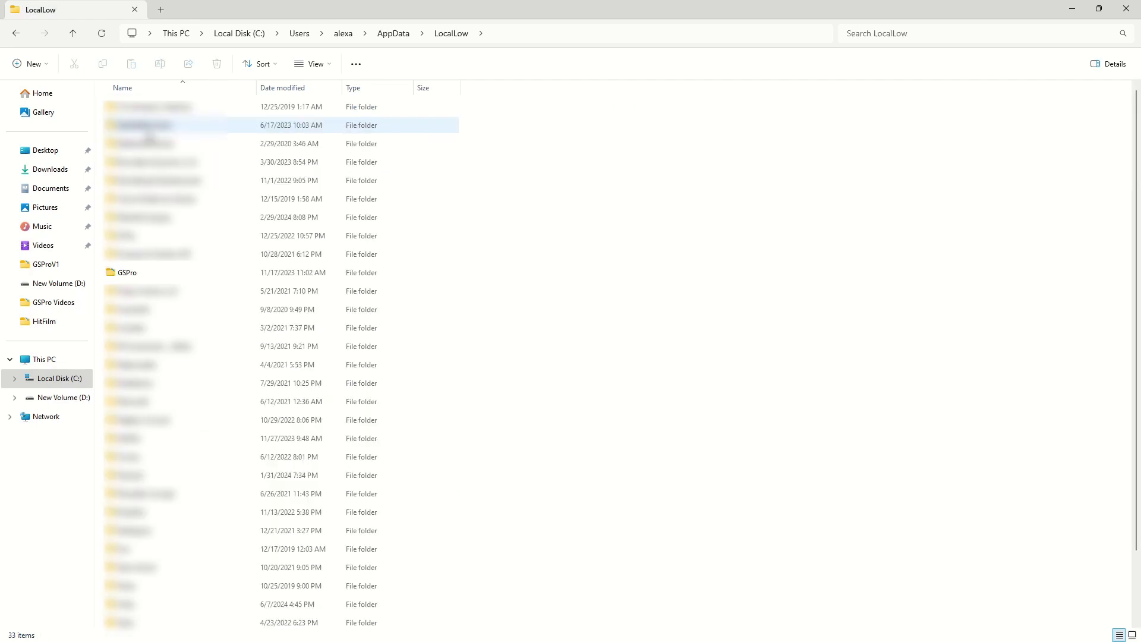
left_click(127, 272)
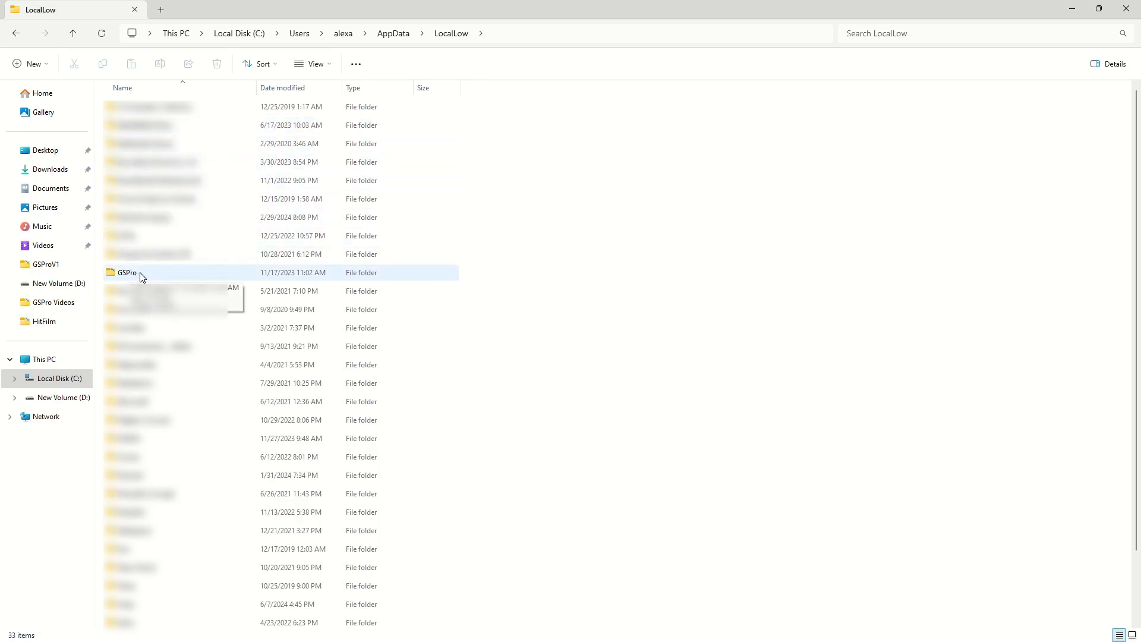
double_click(126, 272)
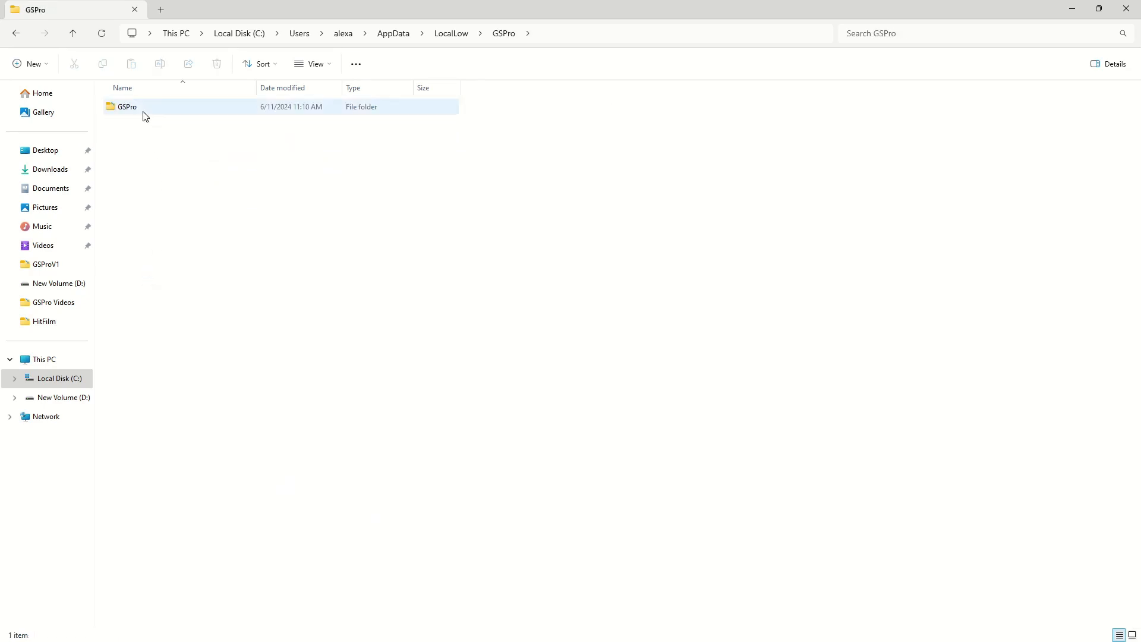
double_click(127, 106)
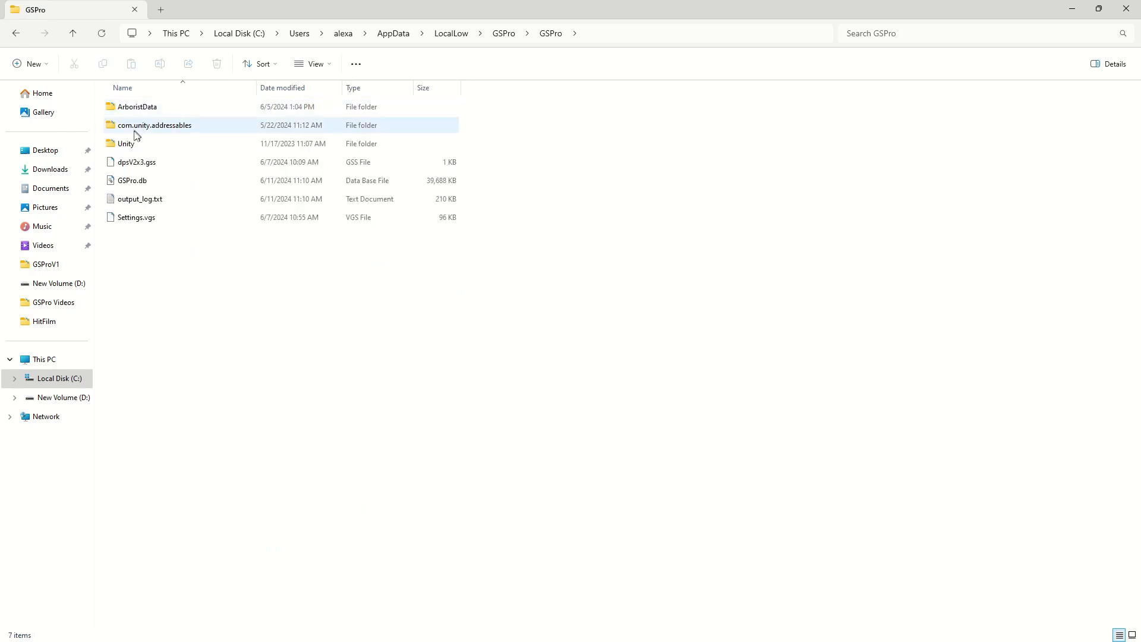
left_click(140, 198)
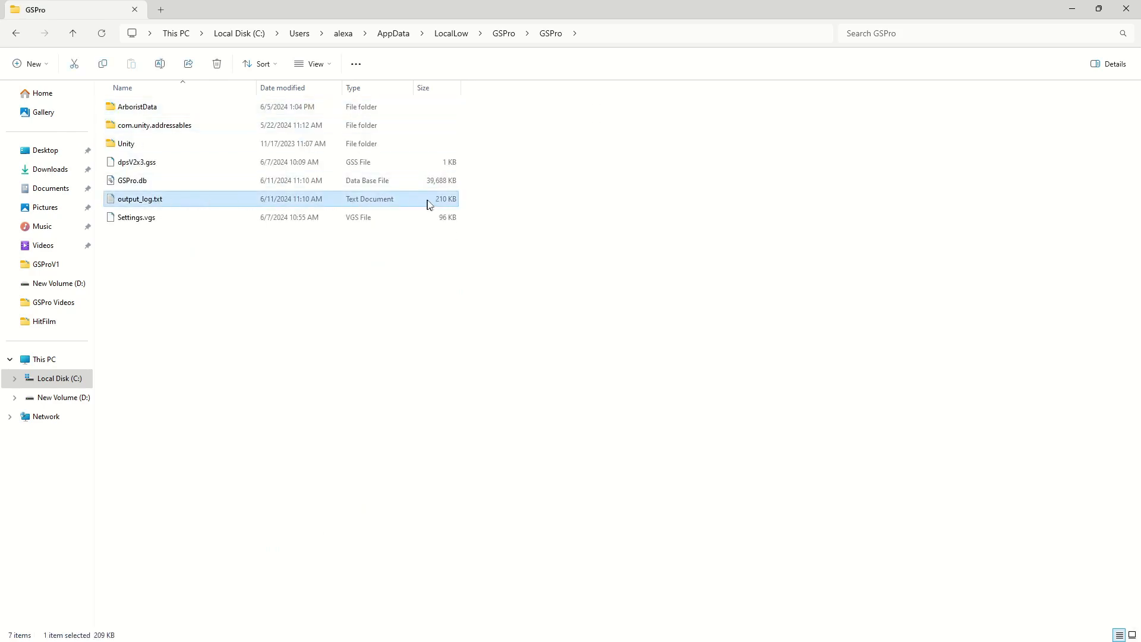
mouse_move(464, 205)
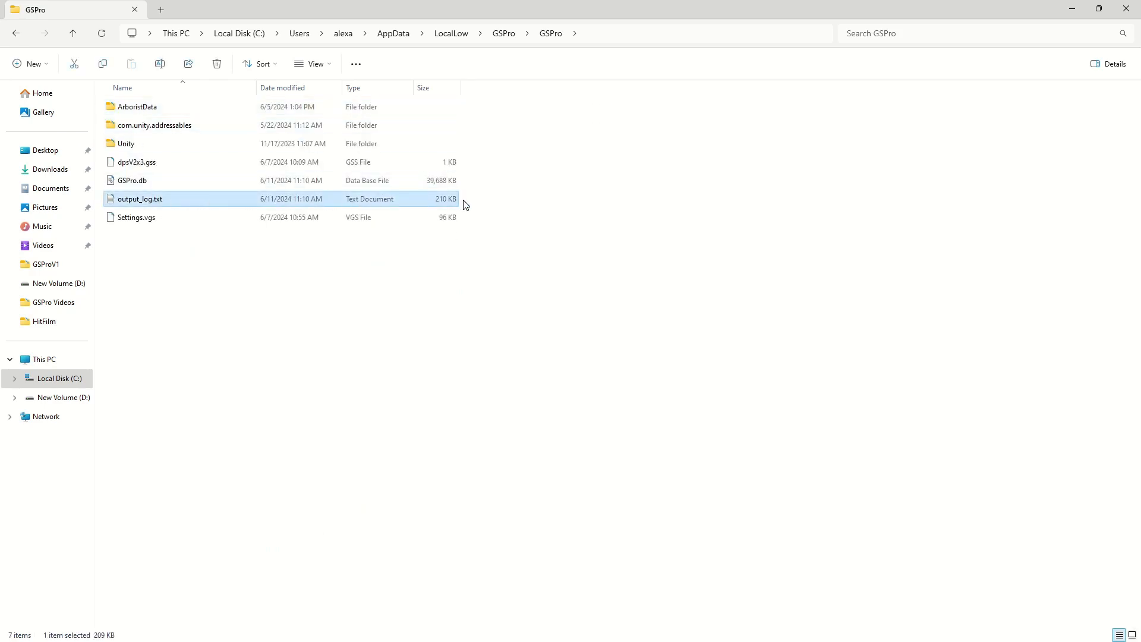